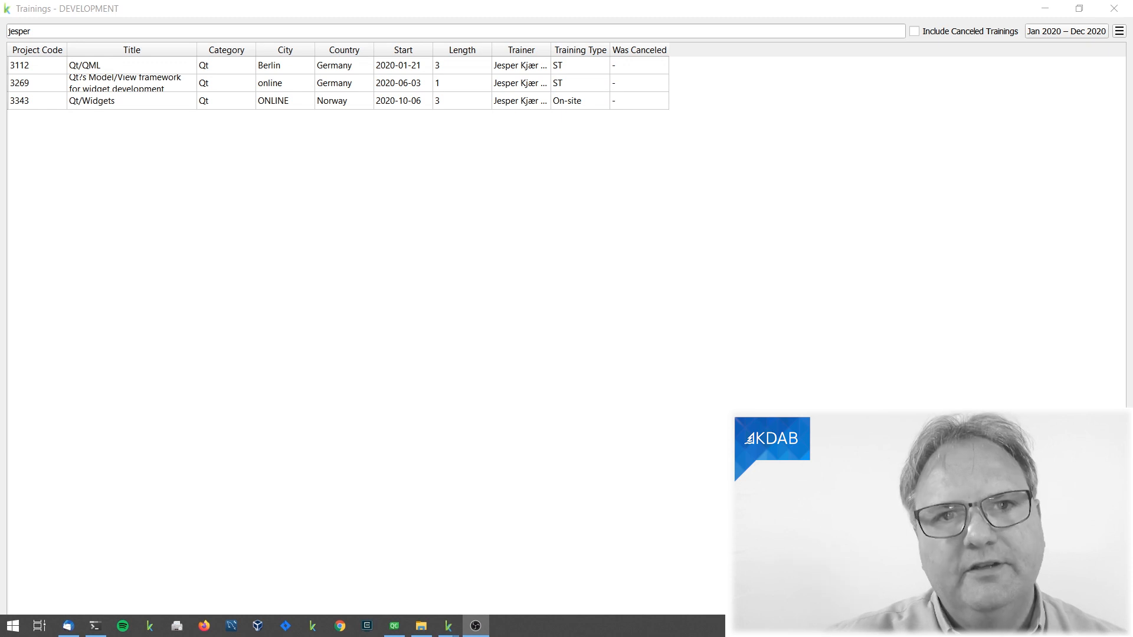
# - Select the online Qt Model/View training in Germany and open its context menu
pyautogui.click(344, 82)
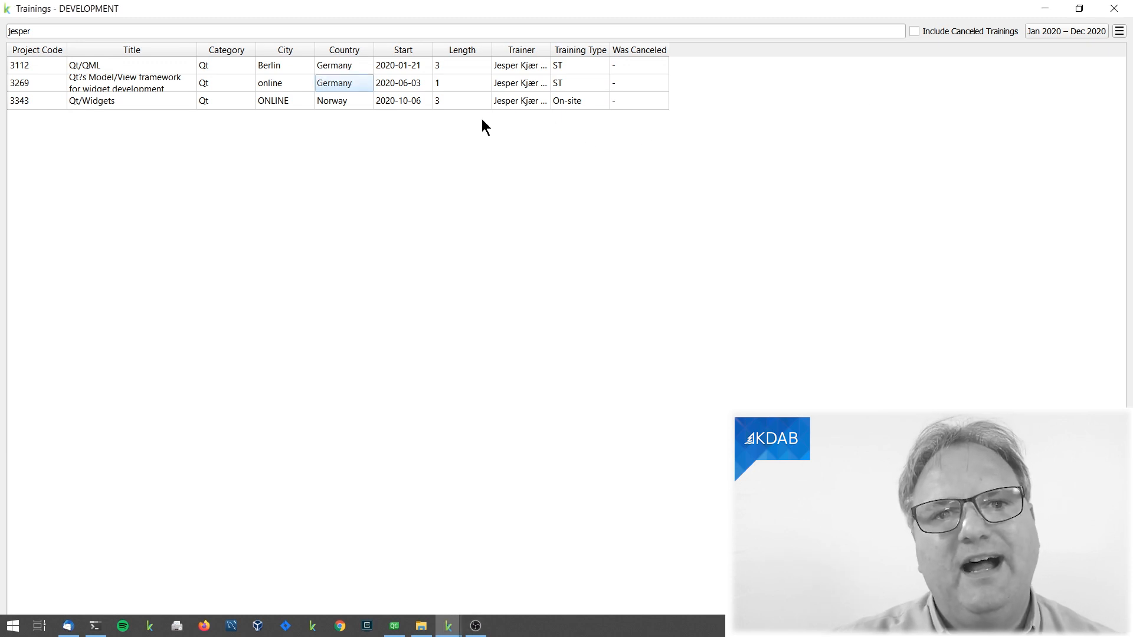
pyautogui.click(468, 82)
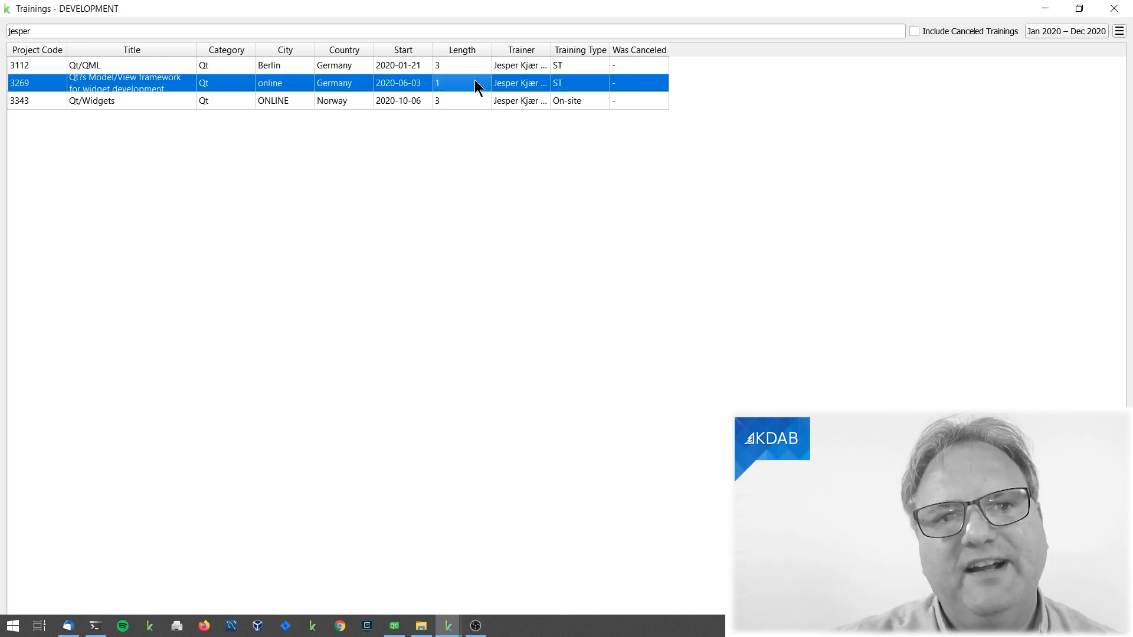
pyautogui.rightClick(471, 83)
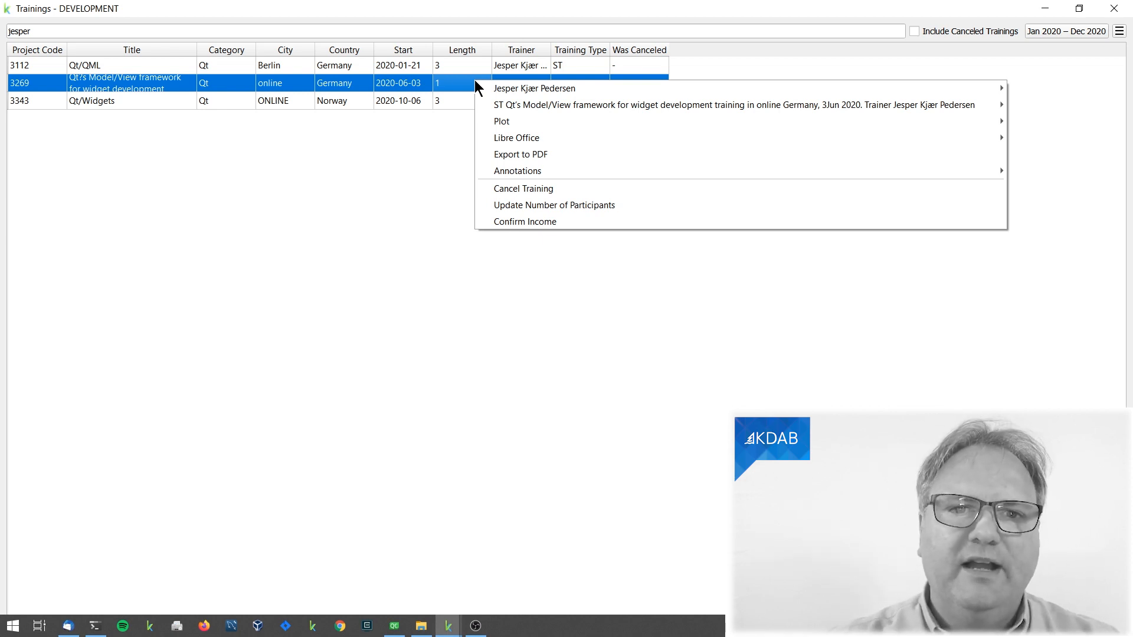
# - Choose Export to PDF to preview the three filtered trainings as an A4 table
pyautogui.click(499, 161)
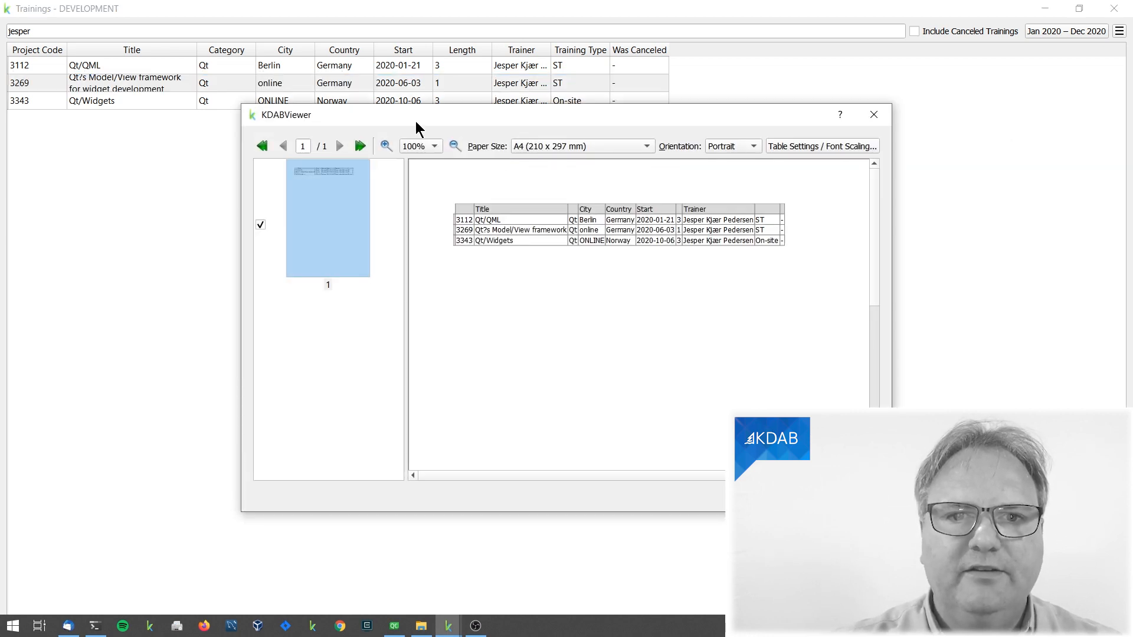
pyautogui.moveTo(646, 204)
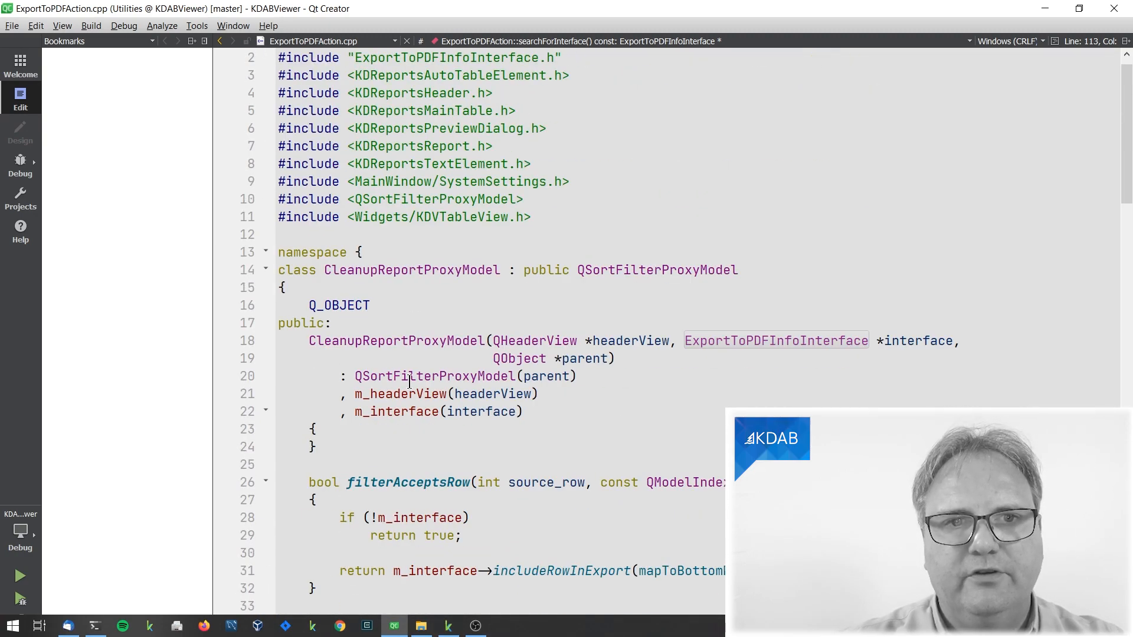
# - Scroll down to the ExportToPDFAction::exportToPDF() implementation building the report and preview
pyautogui.scroll(-3)
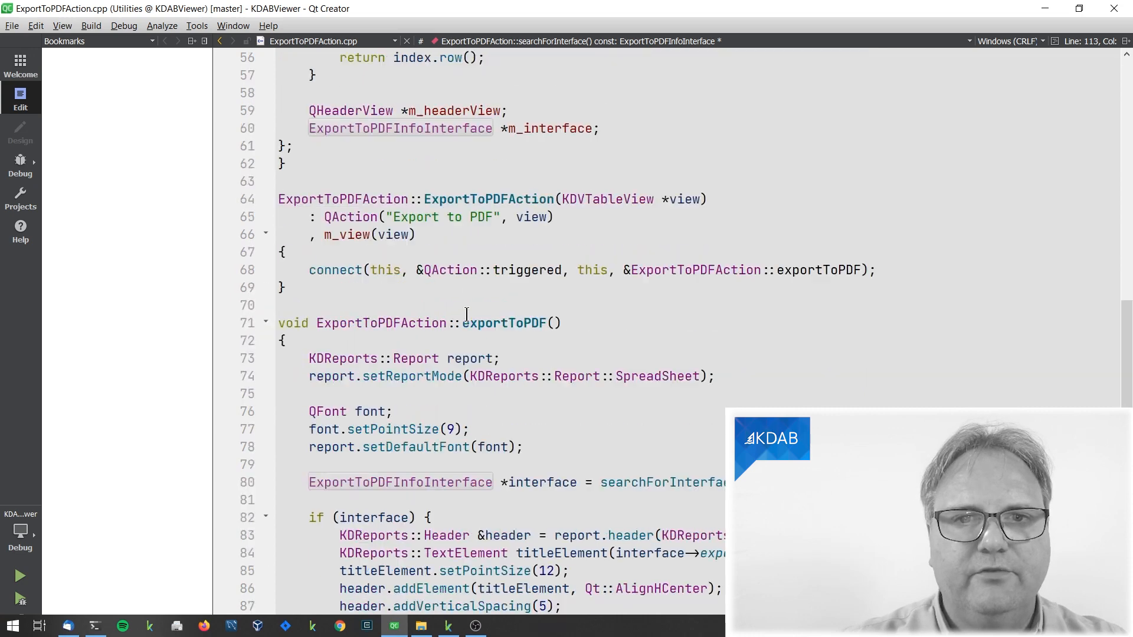
pyautogui.scroll(-3)
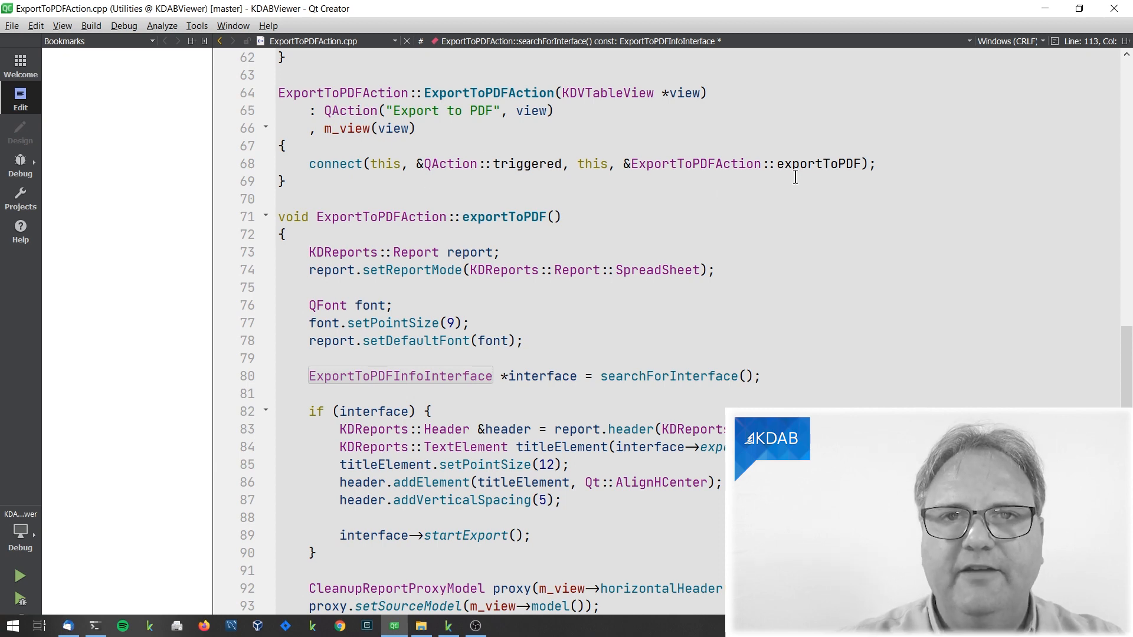
pyautogui.scroll(-3)
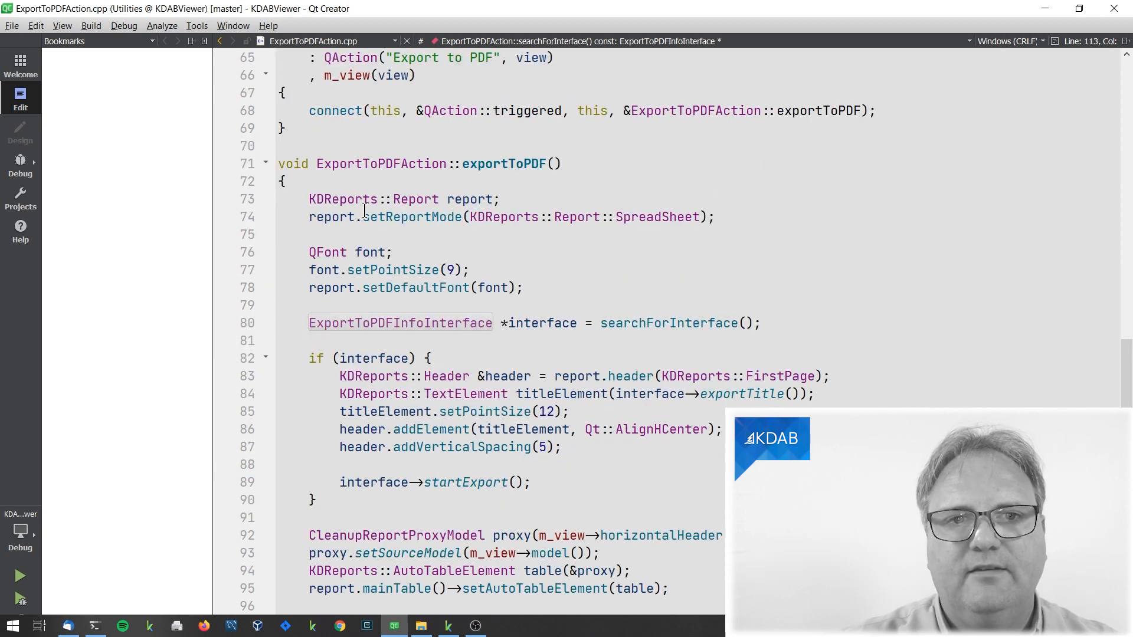
pyautogui.scroll(-3)
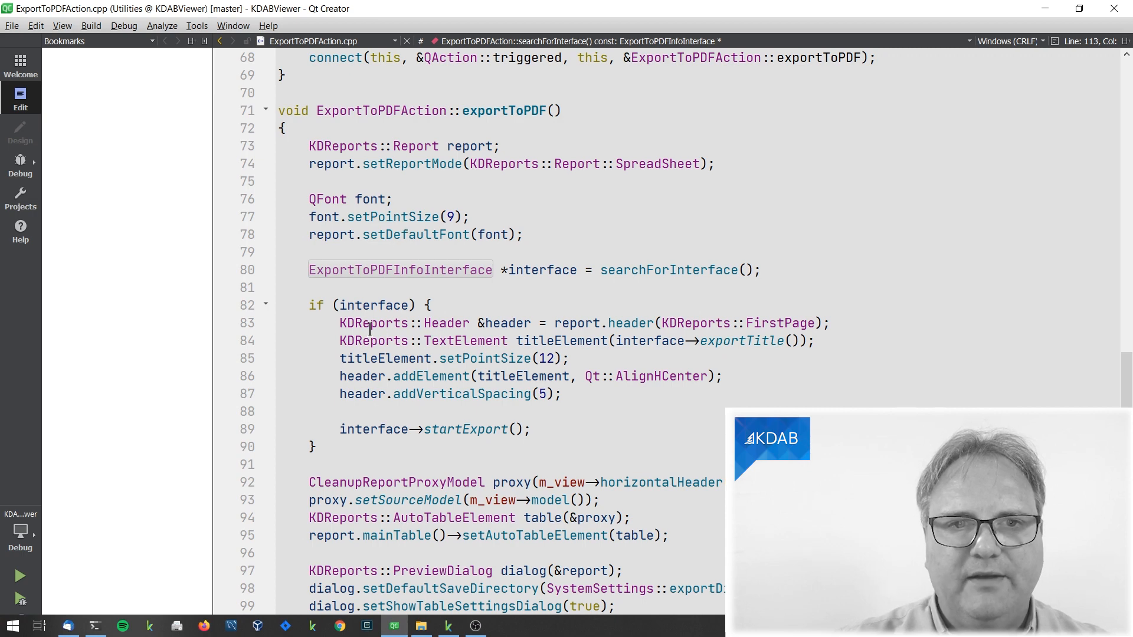
pyautogui.moveTo(541, 341)
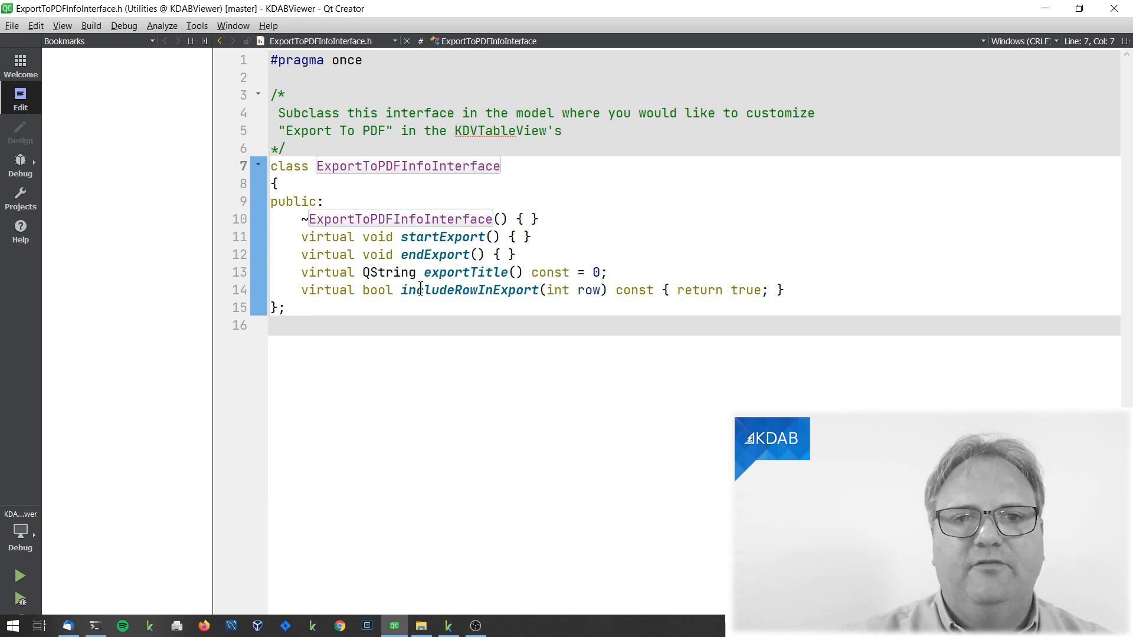
# - Select the ExportToPDFInfoInterface symbol to follow it into its header
pyautogui.click(491, 273)
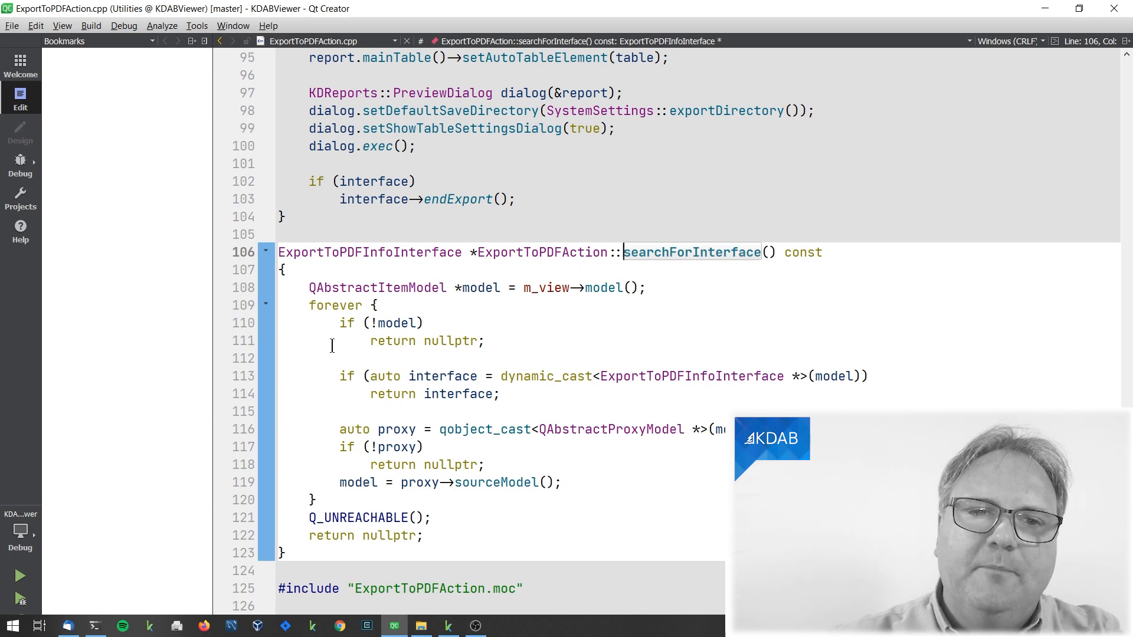
pyautogui.moveTo(560, 265)
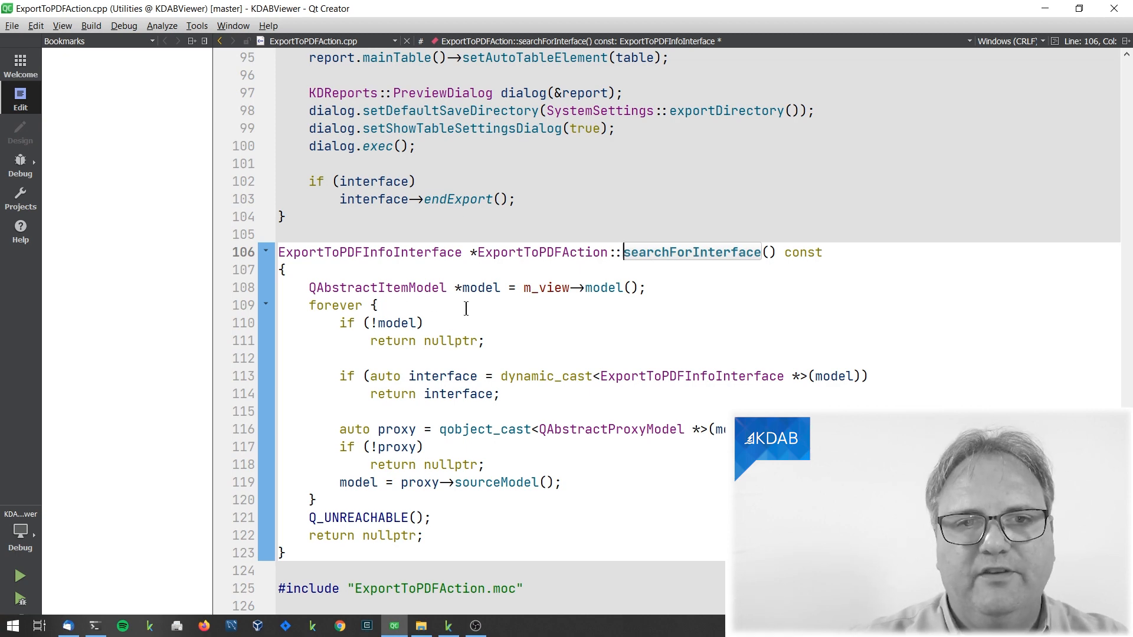
pyautogui.moveTo(599, 288)
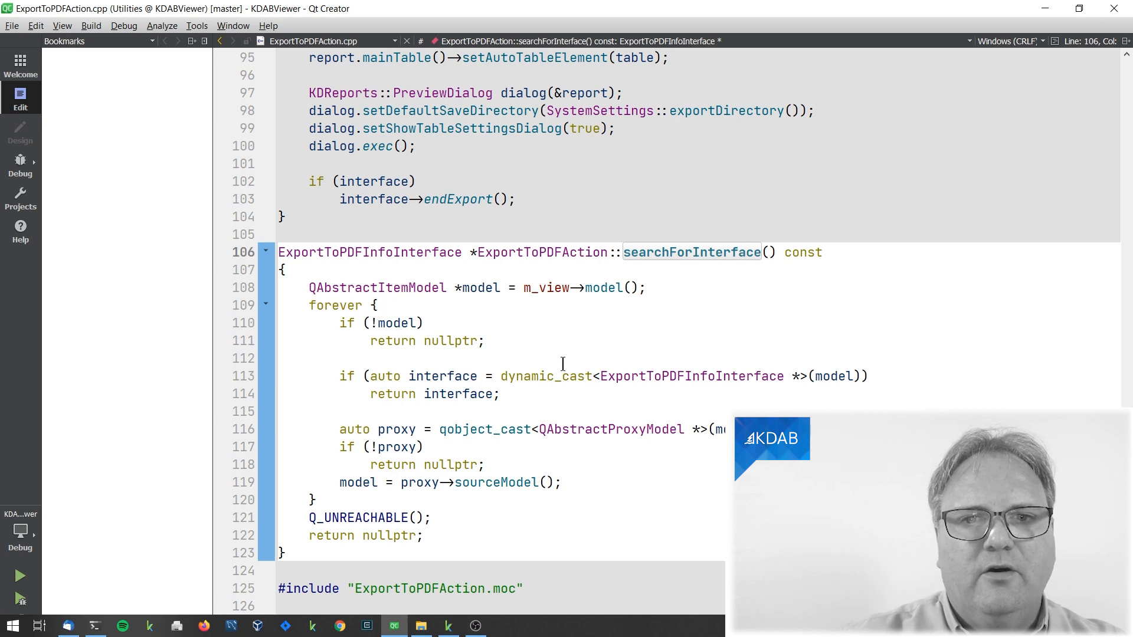
pyautogui.moveTo(514, 357)
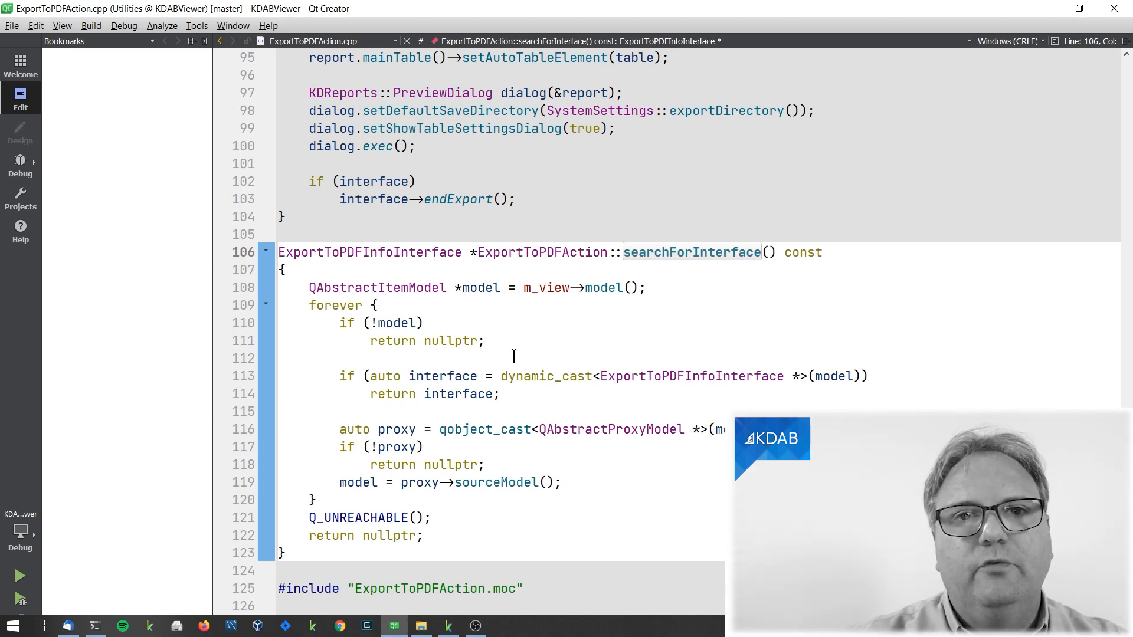
pyautogui.moveTo(565, 335)
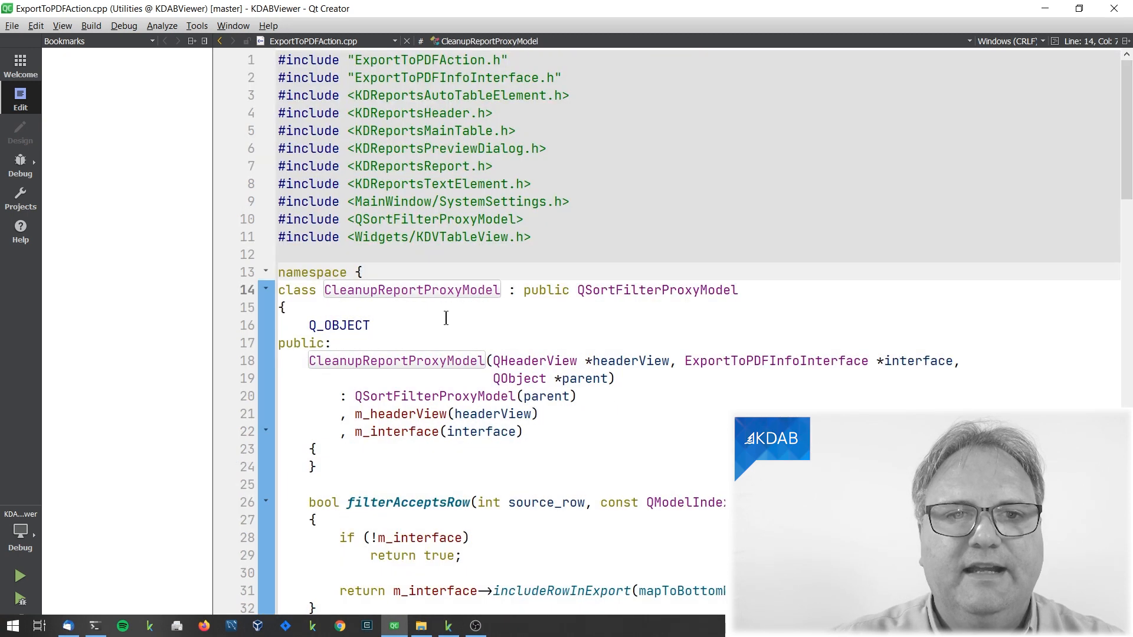
pyautogui.scroll(-3)
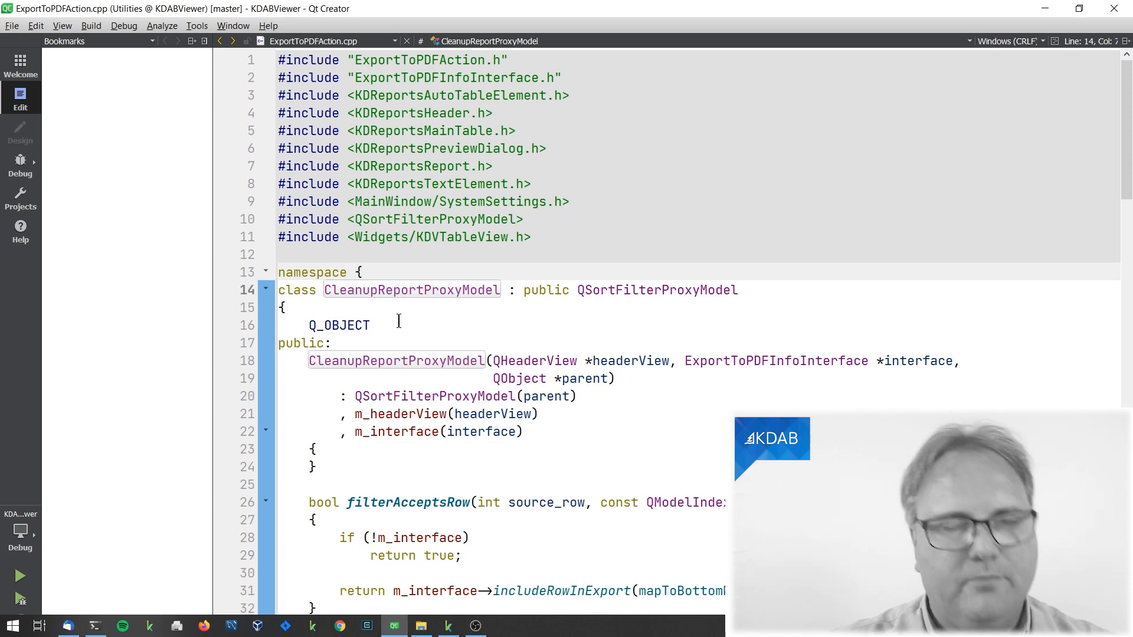
pyautogui.scroll(-3)
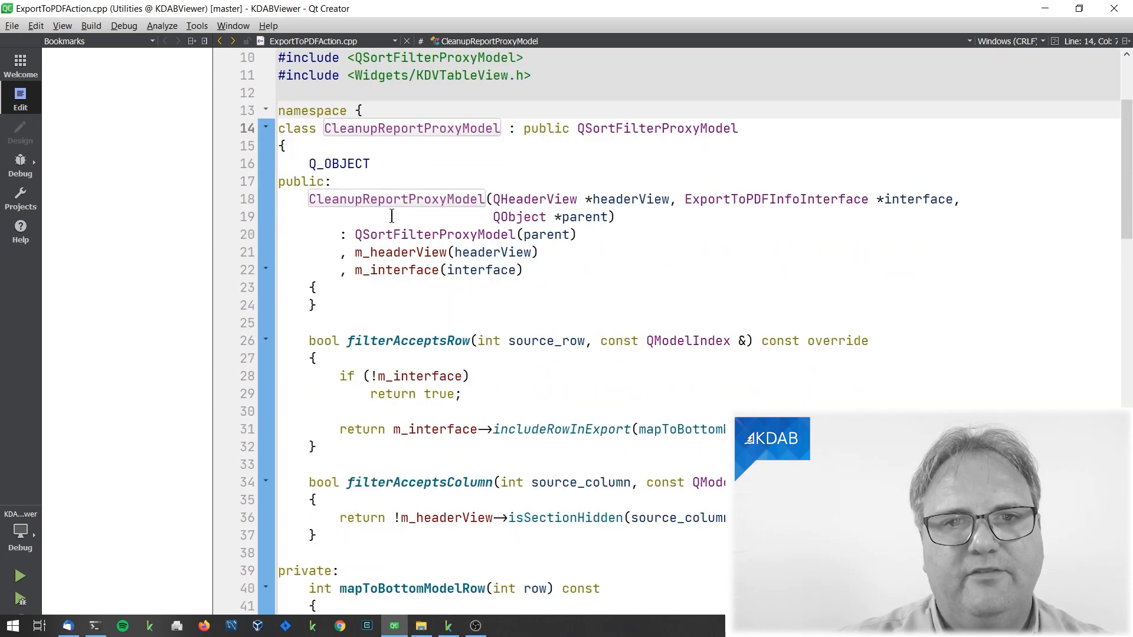
# - Show filterAcceptsRow and filterAcceptsColumn, then jump to the mapToBottomModelRow definition
pyautogui.scroll(-3)
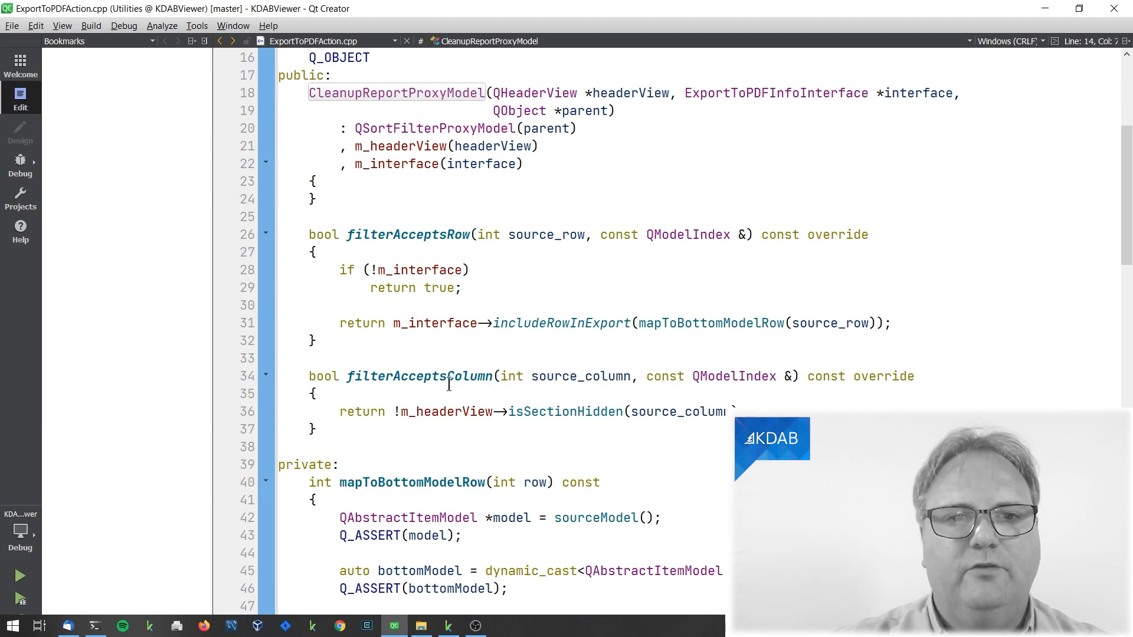
pyautogui.moveTo(469, 382)
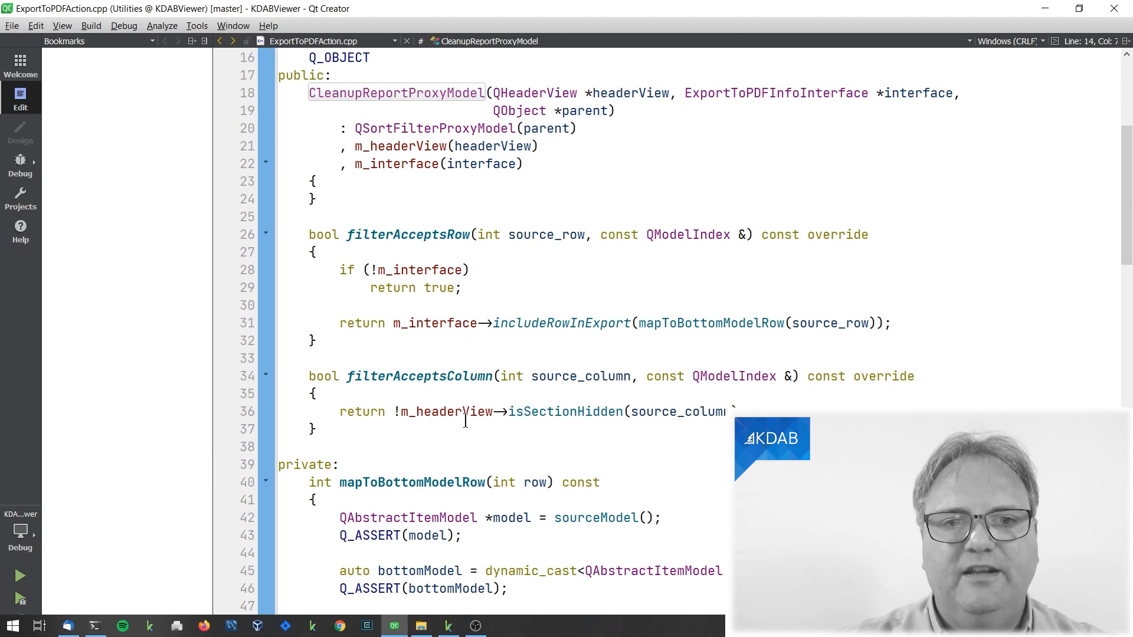
pyautogui.moveTo(562, 424)
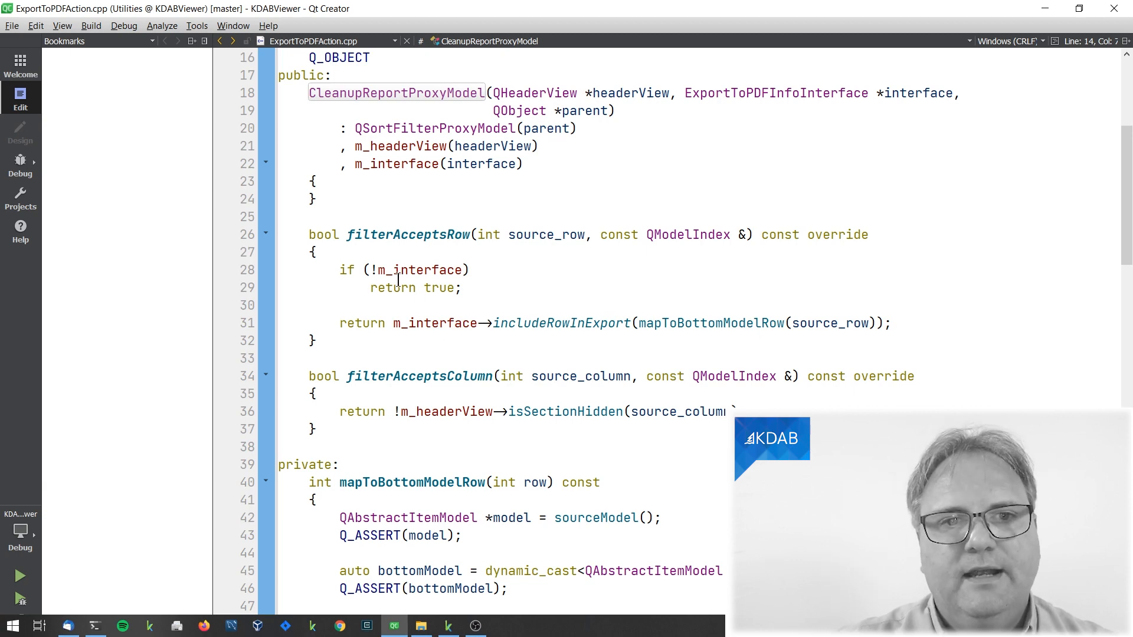
pyautogui.moveTo(495, 246)
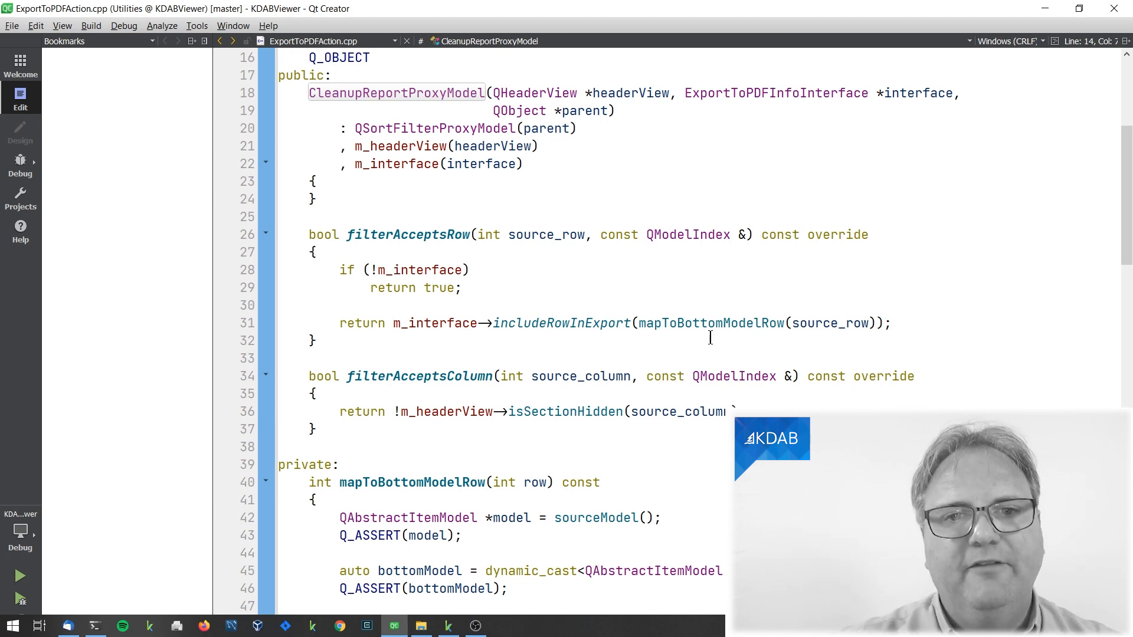
pyautogui.moveTo(543, 335)
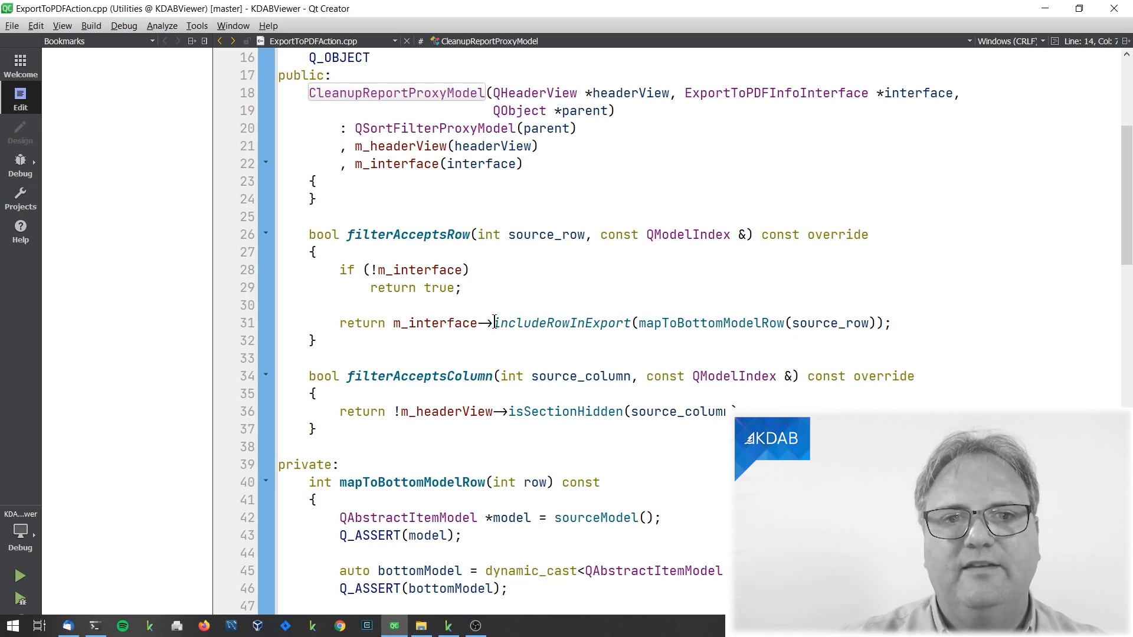
pyautogui.moveTo(704, 324)
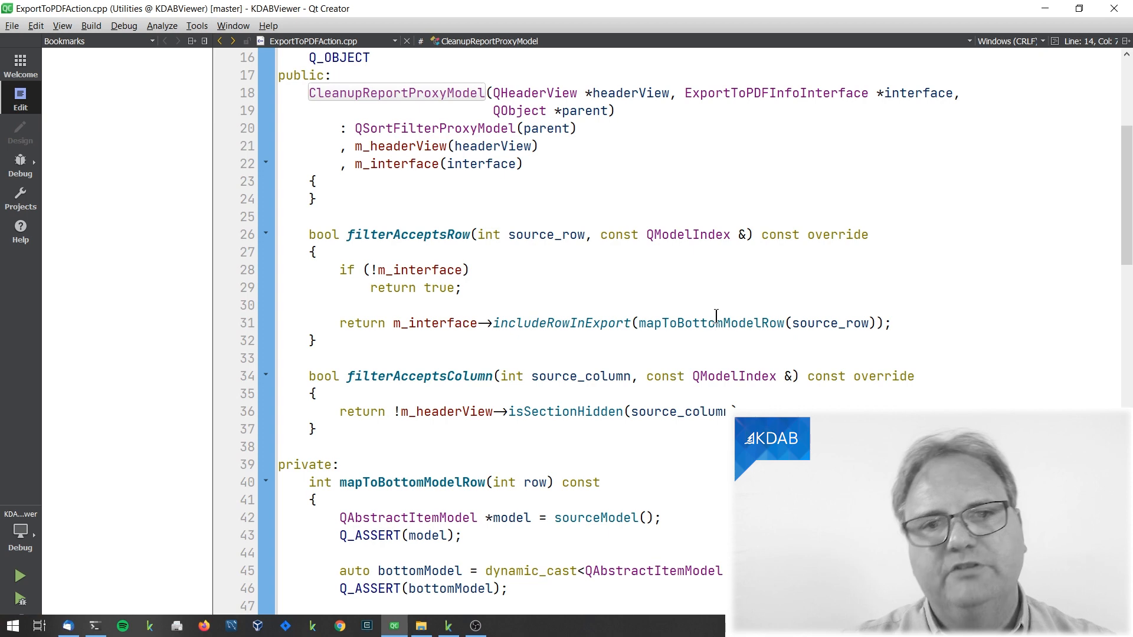
pyautogui.click(711, 323)
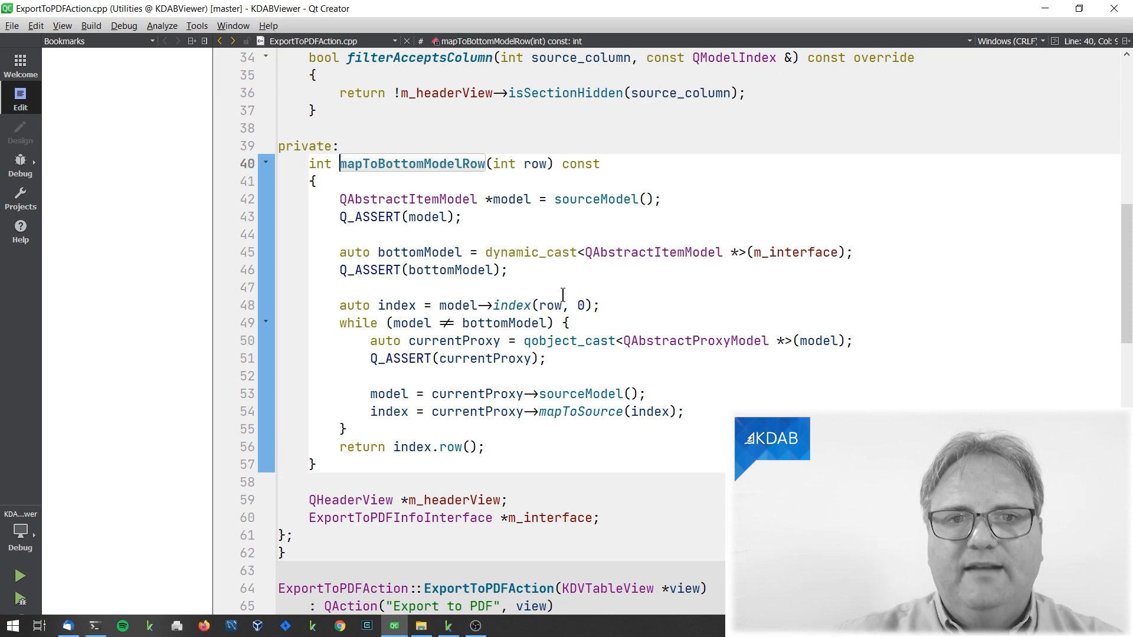
pyautogui.moveTo(446, 322)
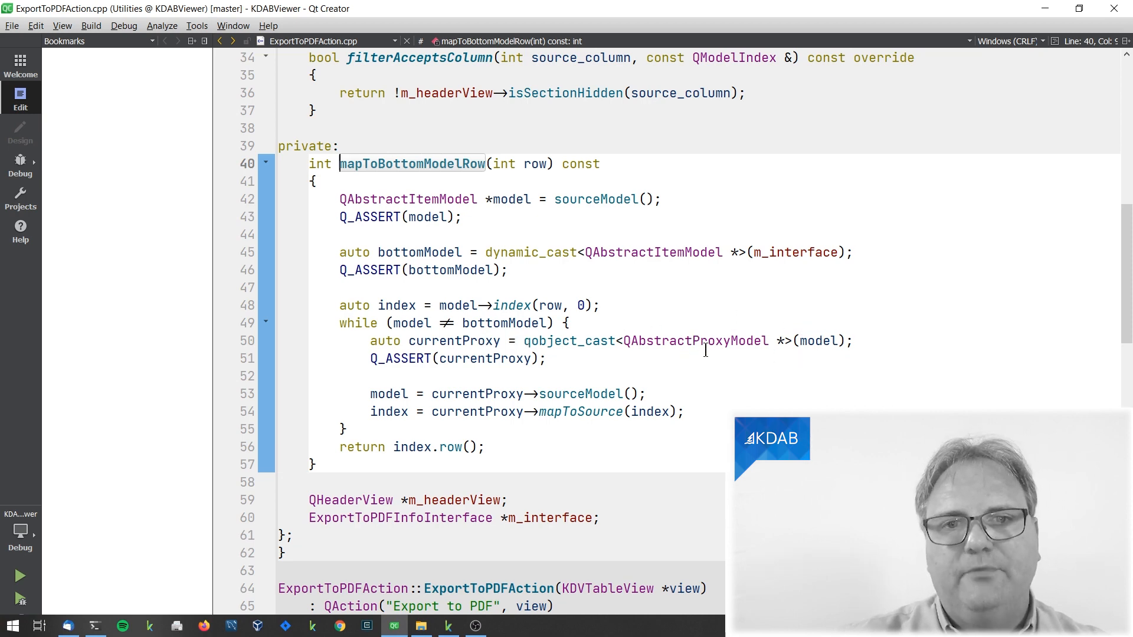
pyautogui.moveTo(744, 355)
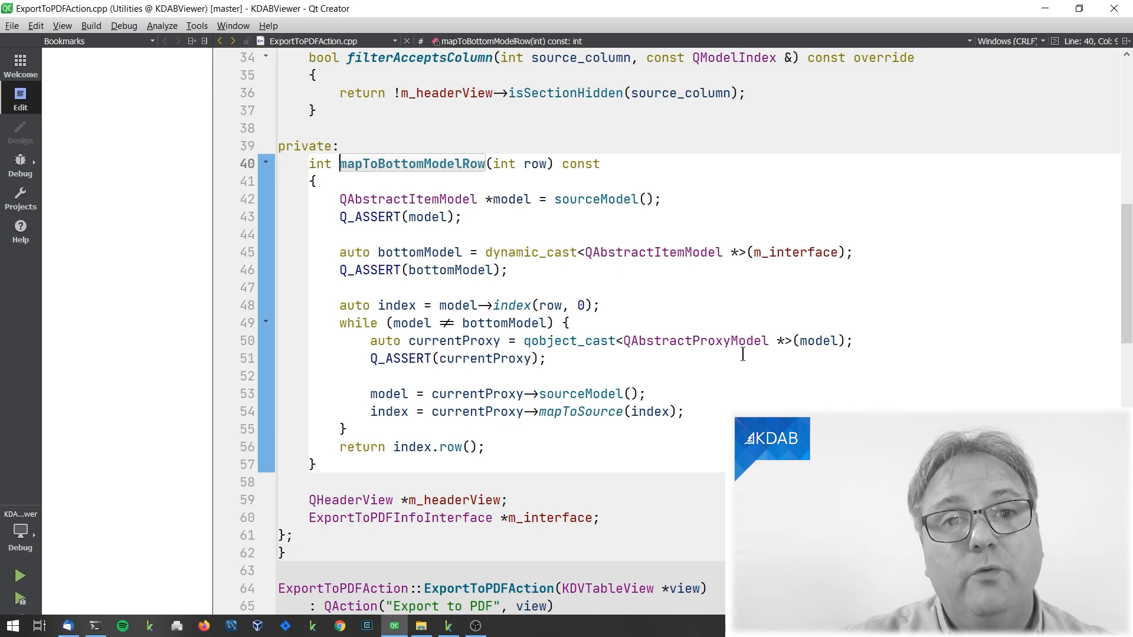